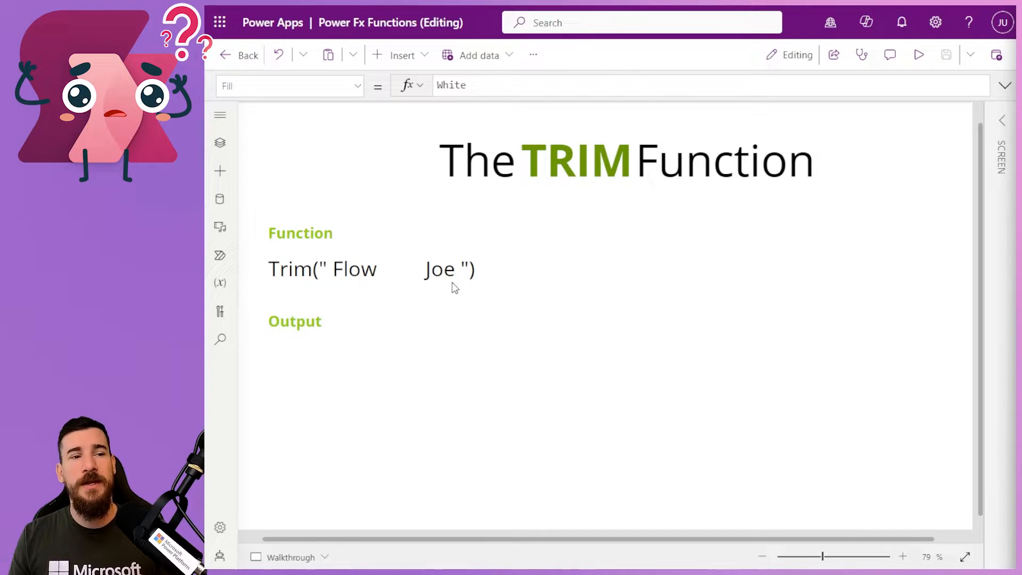
{"action": "mouse_move", "coordinate": [440, 273]}
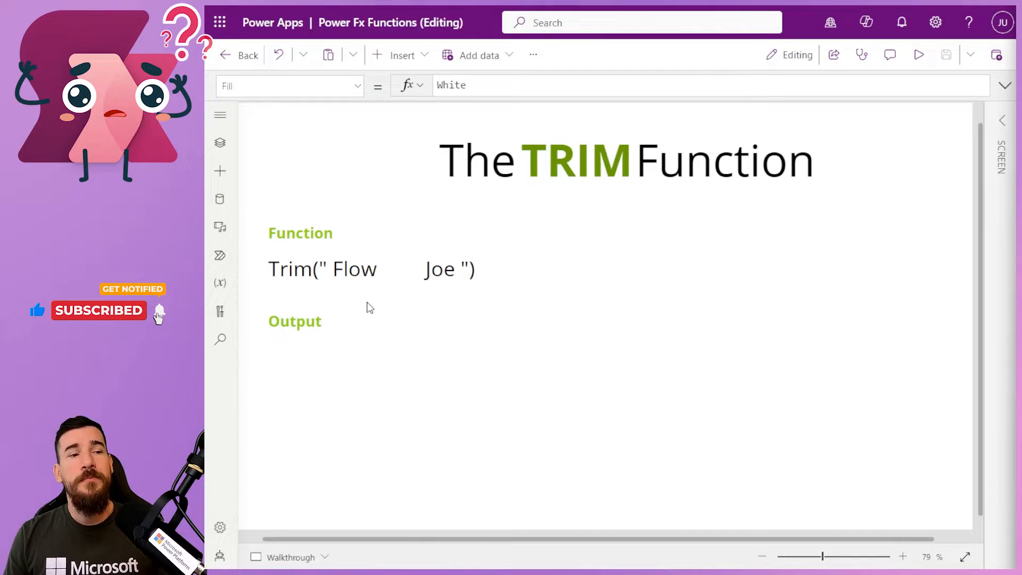
{"action": "mouse_move", "coordinate": [321, 274]}
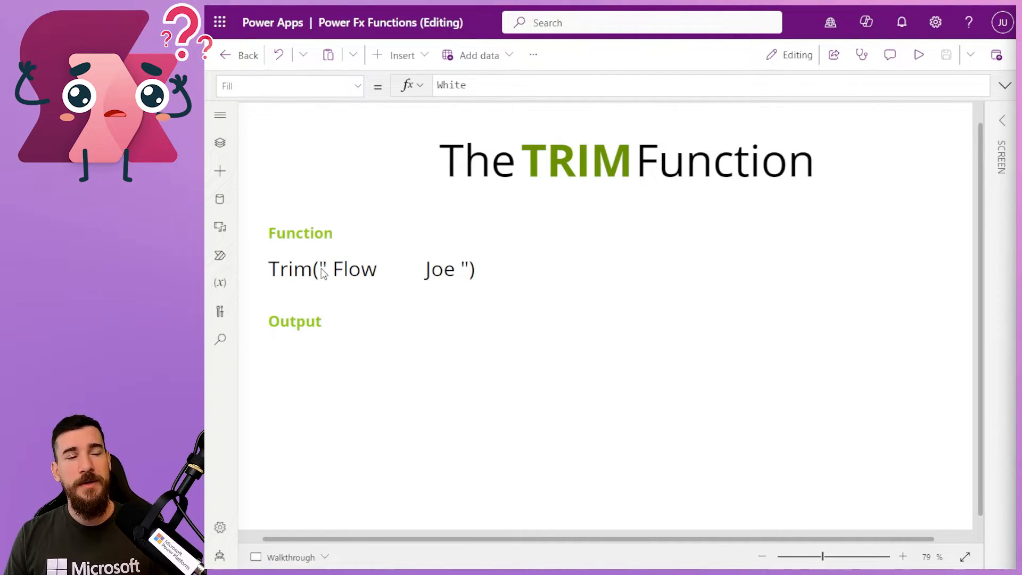
{"action": "mouse_move", "coordinate": [325, 255]}
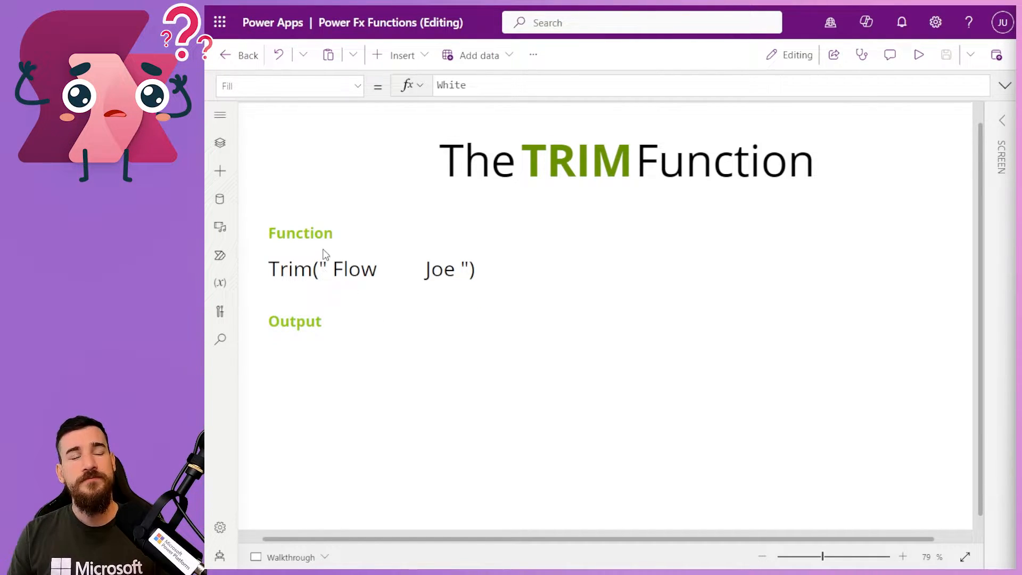
{"action": "mouse_move", "coordinate": [338, 279]}
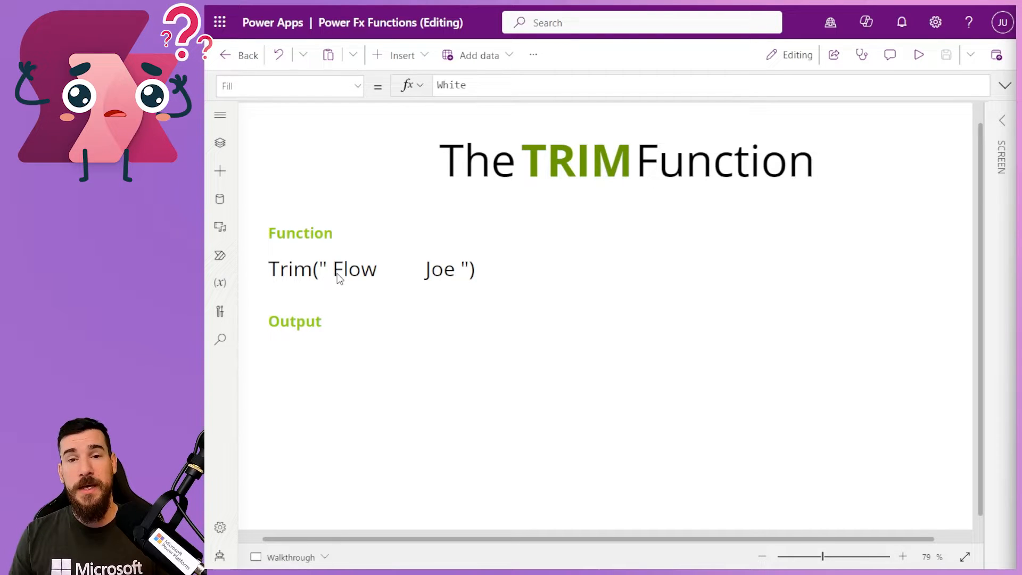
{"action": "mouse_move", "coordinate": [384, 277]}
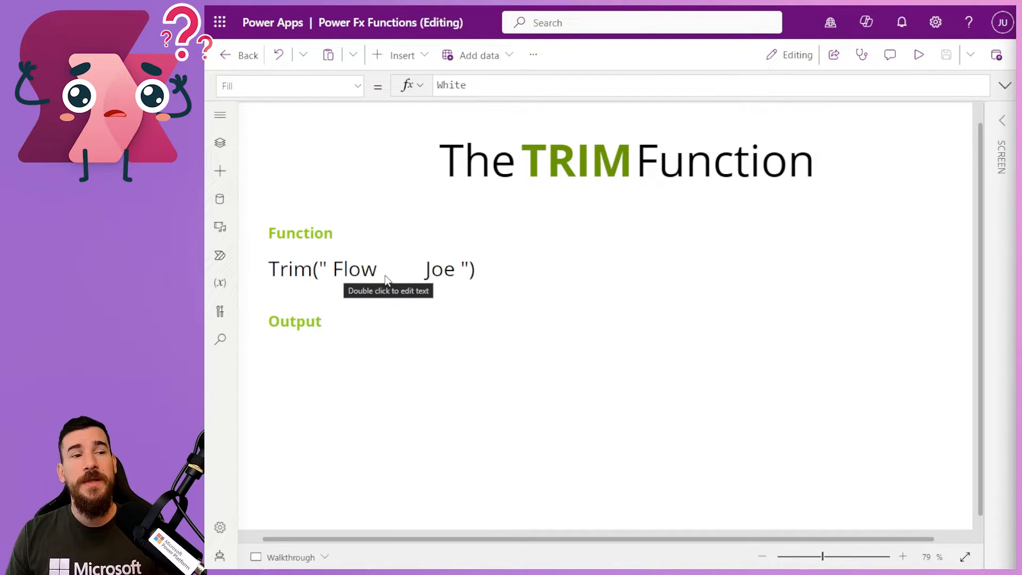
{"action": "mouse_move", "coordinate": [450, 279]}
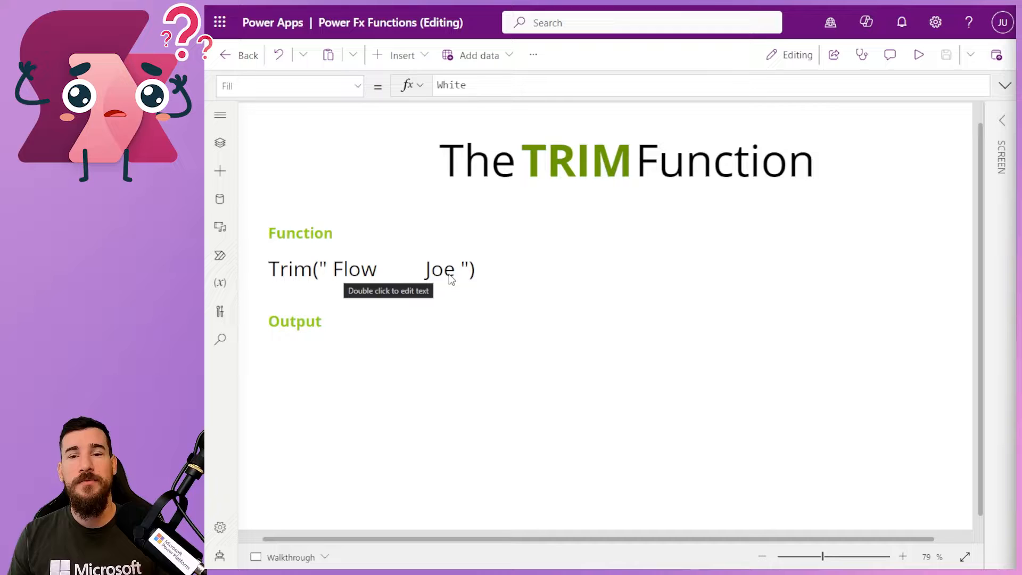
{"action": "mouse_move", "coordinate": [384, 320]}
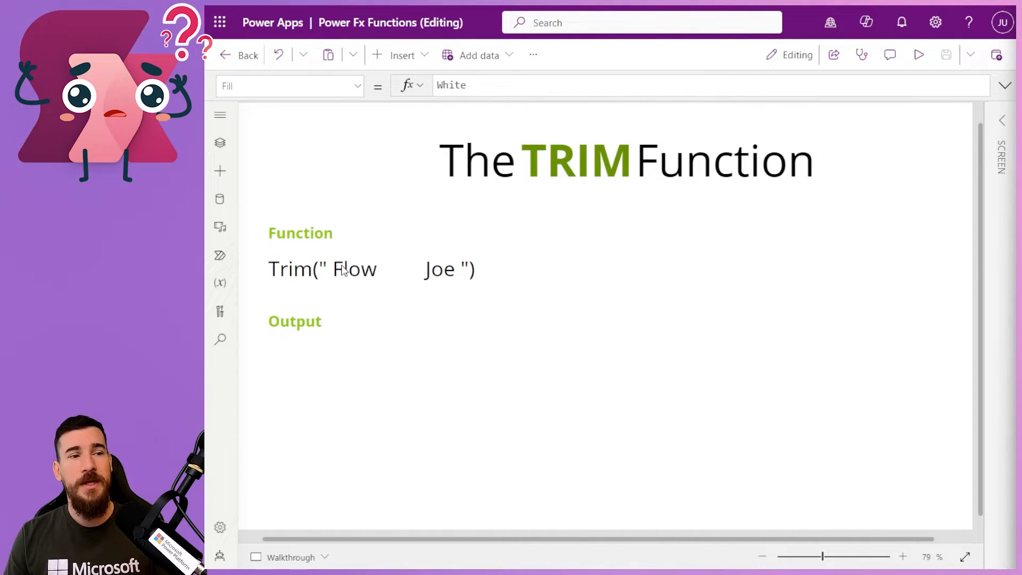
{"action": "mouse_move", "coordinate": [333, 282]}
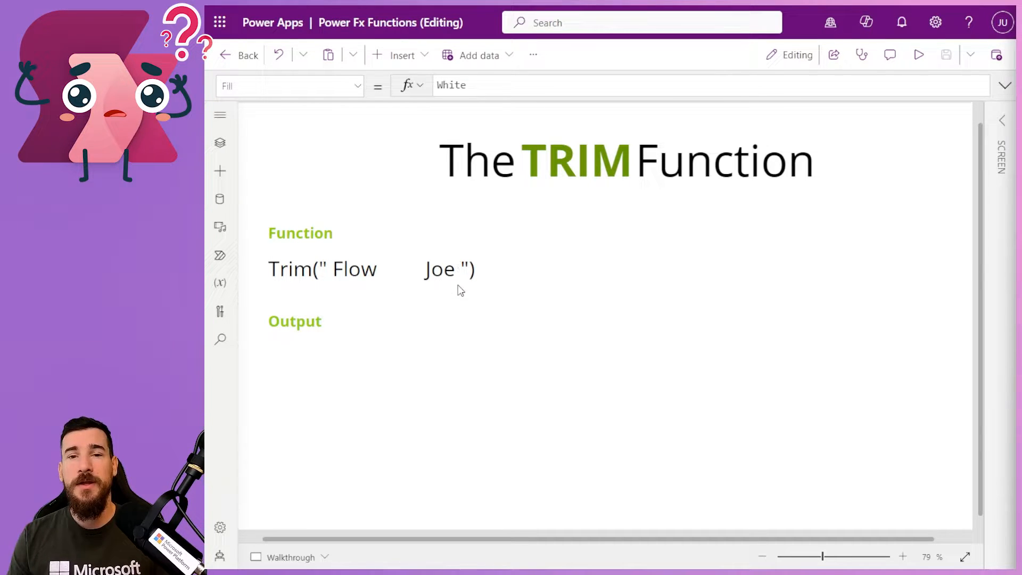
{"action": "mouse_move", "coordinate": [384, 279]}
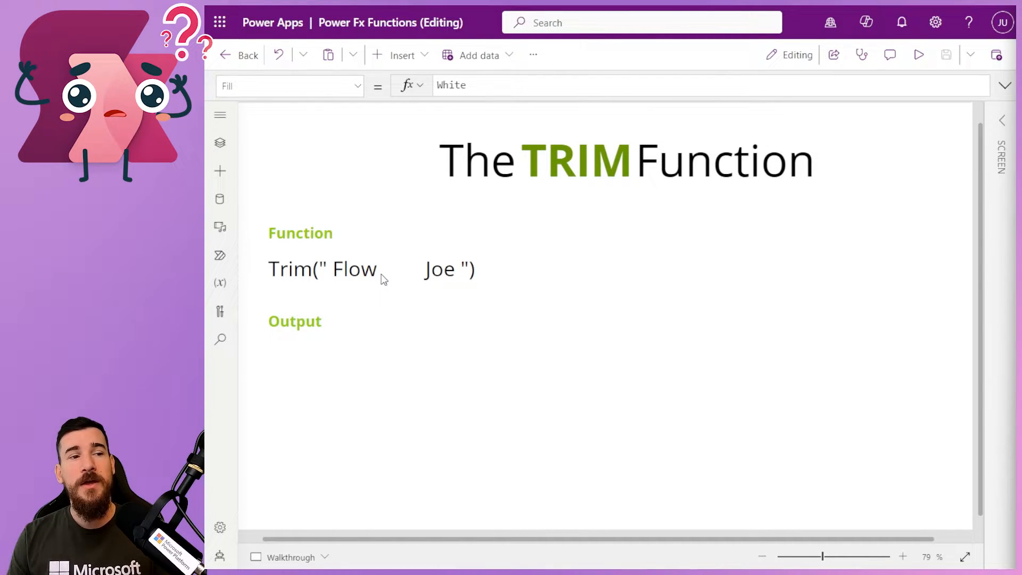
{"action": "mouse_move", "coordinate": [386, 283]}
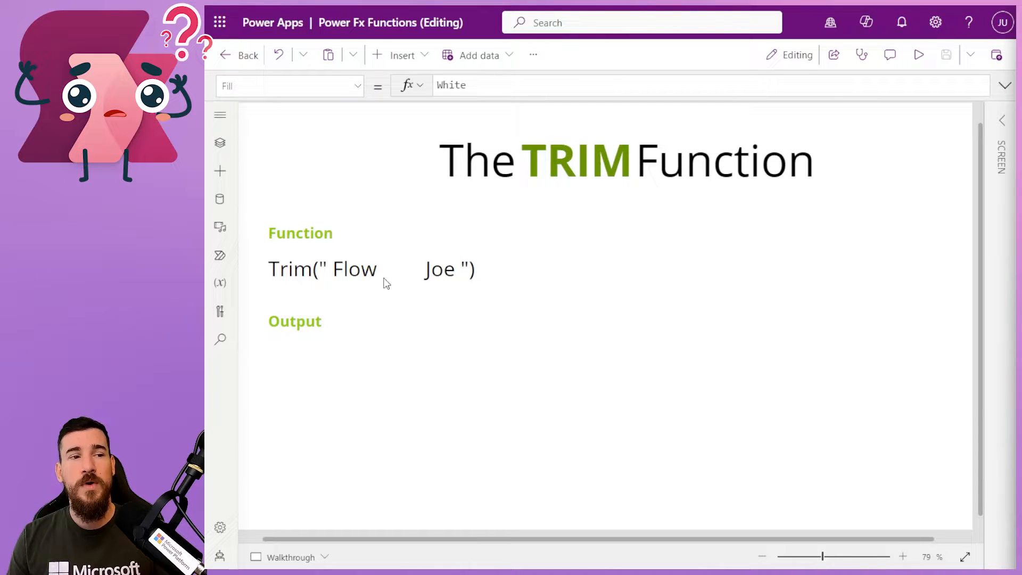
{"action": "mouse_move", "coordinate": [358, 277]}
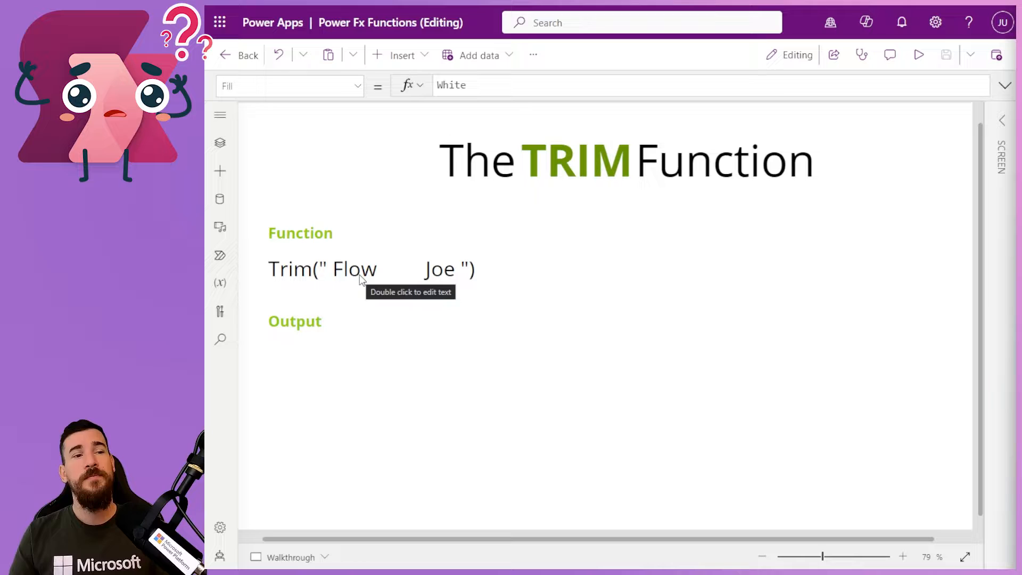
{"action": "mouse_move", "coordinate": [446, 273]}
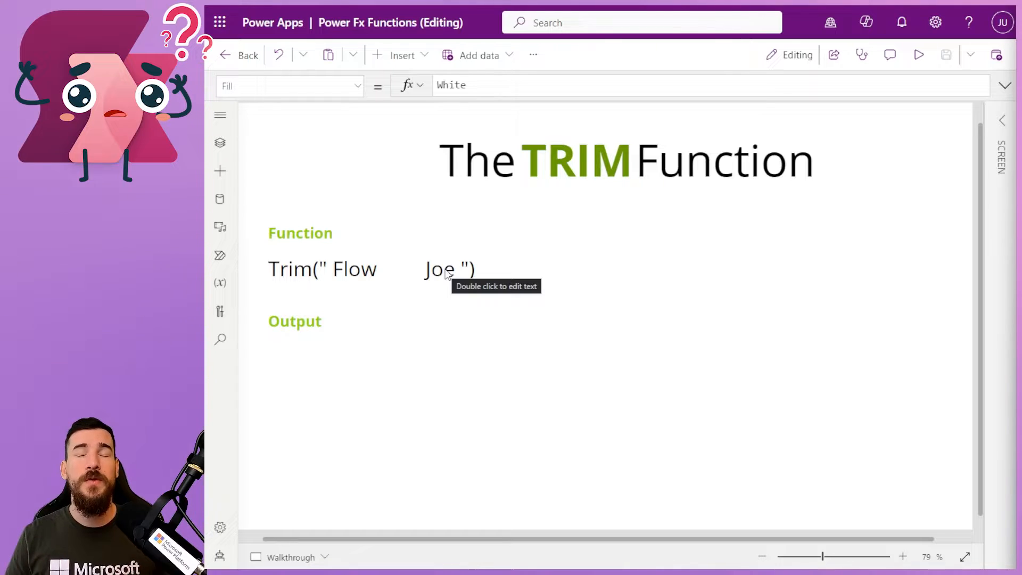
{"action": "mouse_move", "coordinate": [325, 358]}
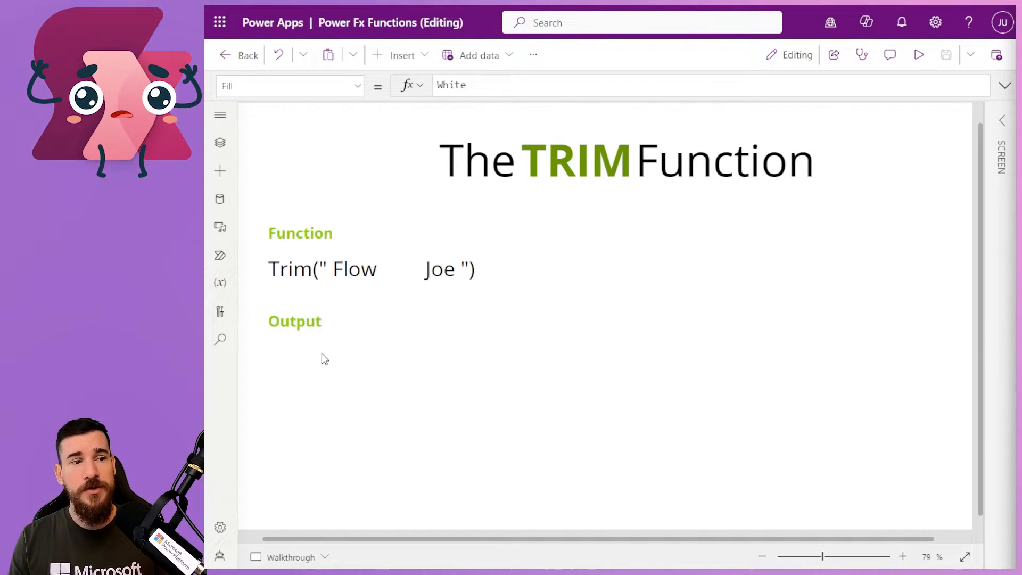
- Select the empty label under Output to hold the three commented Trim examples
{"action": "left_click", "coordinate": [372, 358]}
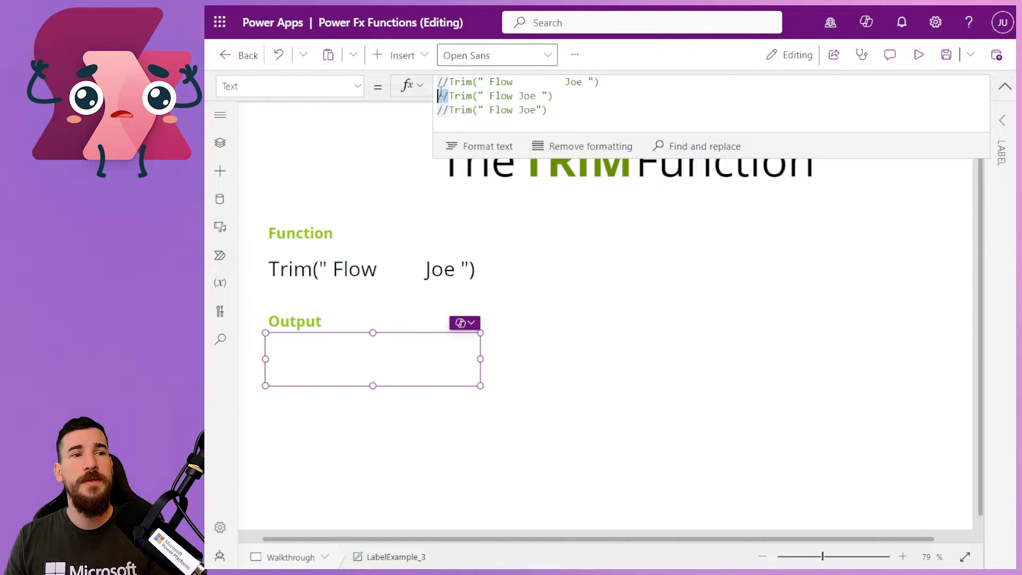
- Edit the second Trim example's " Flow Joe " text in the formula bar
{"action": "left_click", "coordinate": [443, 96]}
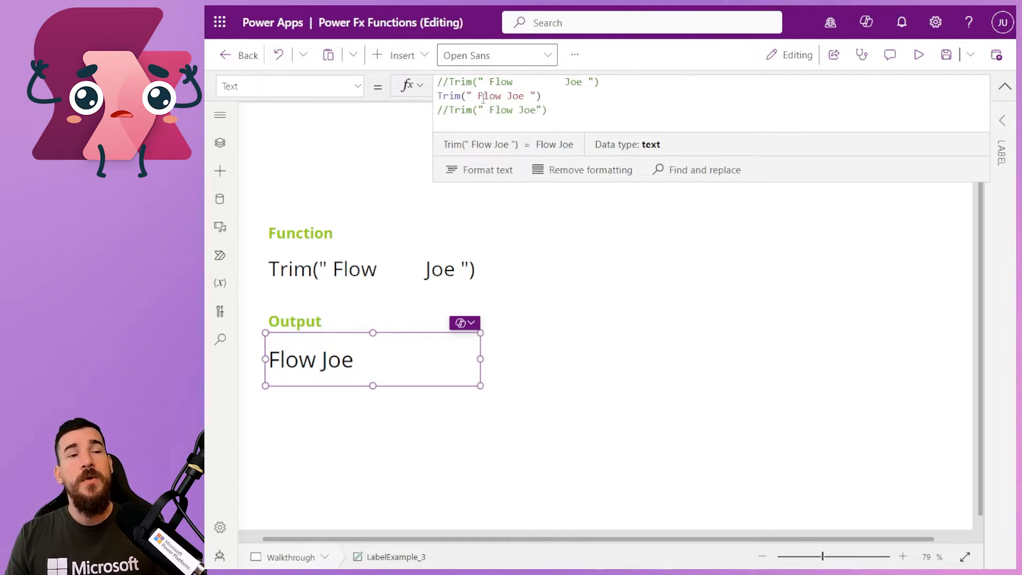
{"action": "left_click", "coordinate": [505, 96]}
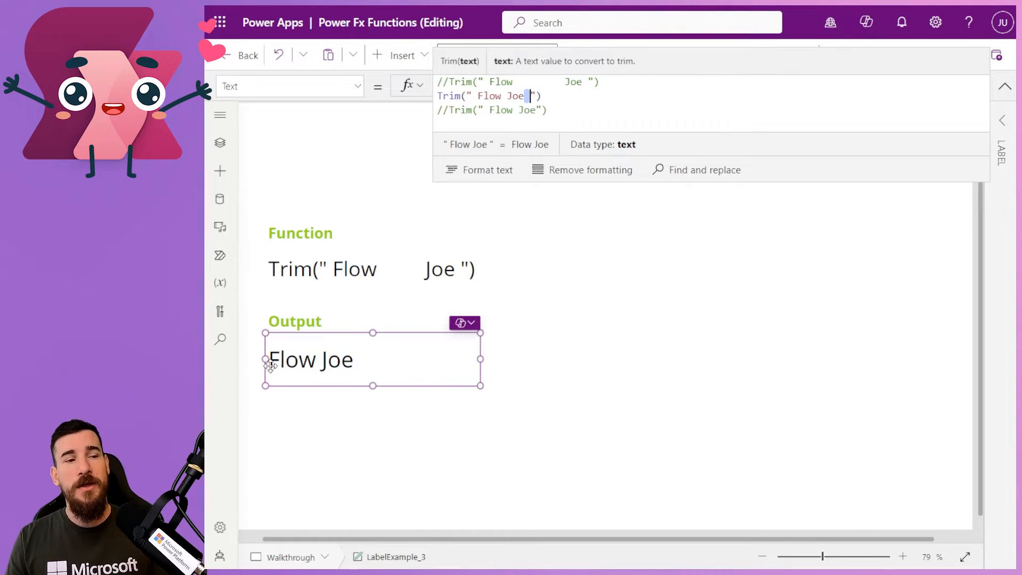
{"action": "mouse_move", "coordinate": [329, 368]}
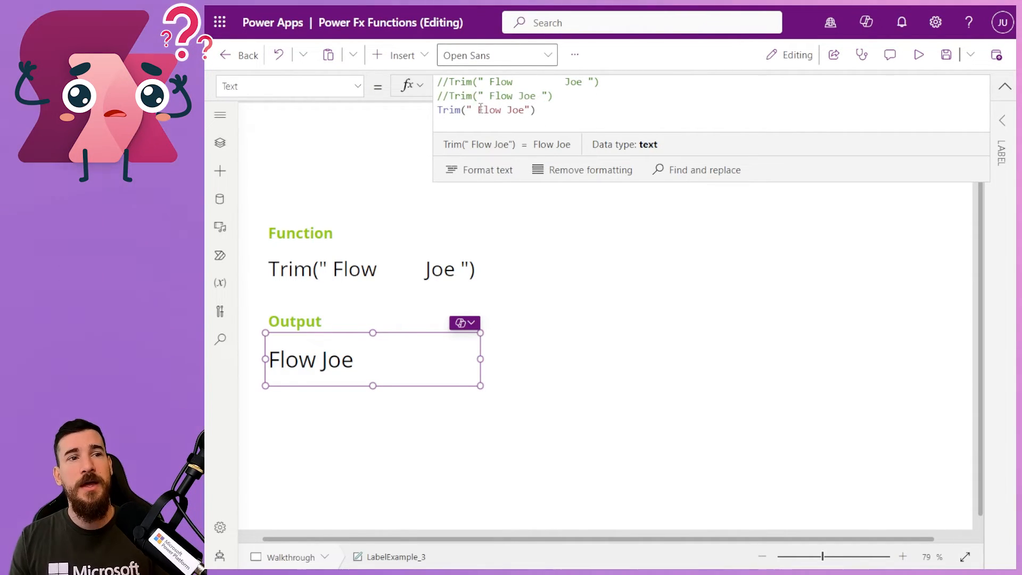
{"action": "left_click", "coordinate": [474, 110]}
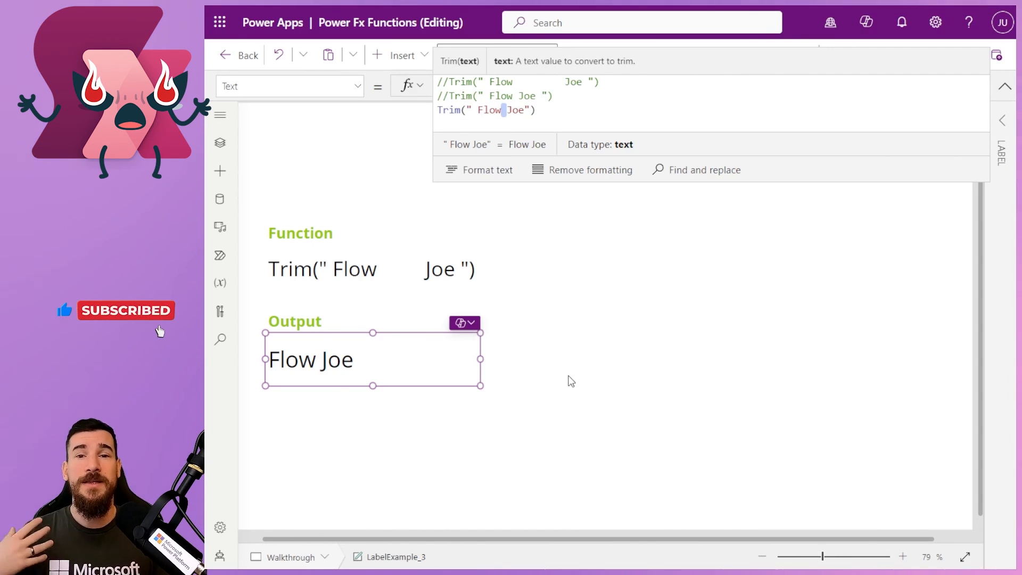
{"action": "mouse_move", "coordinate": [732, 382]}
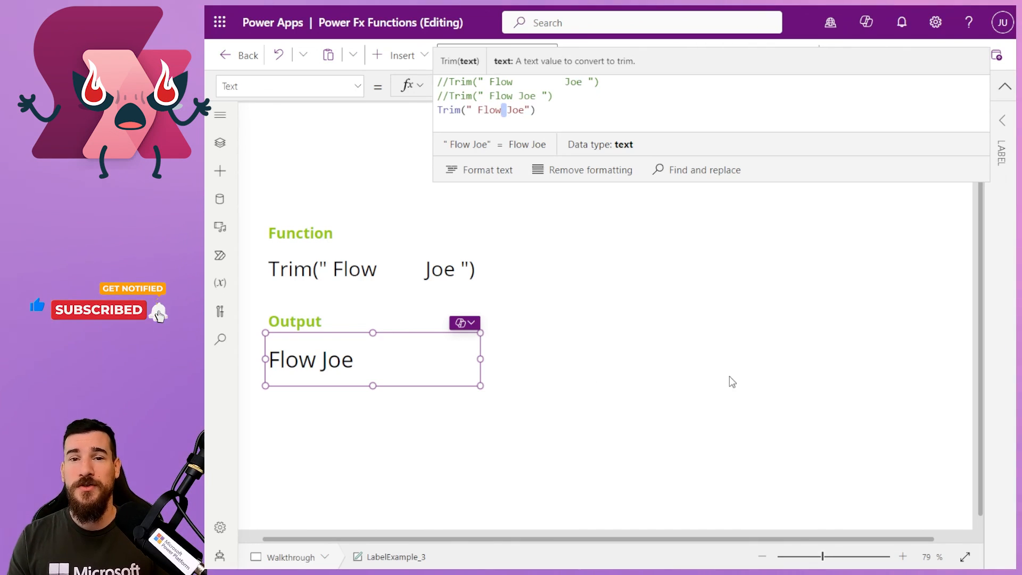